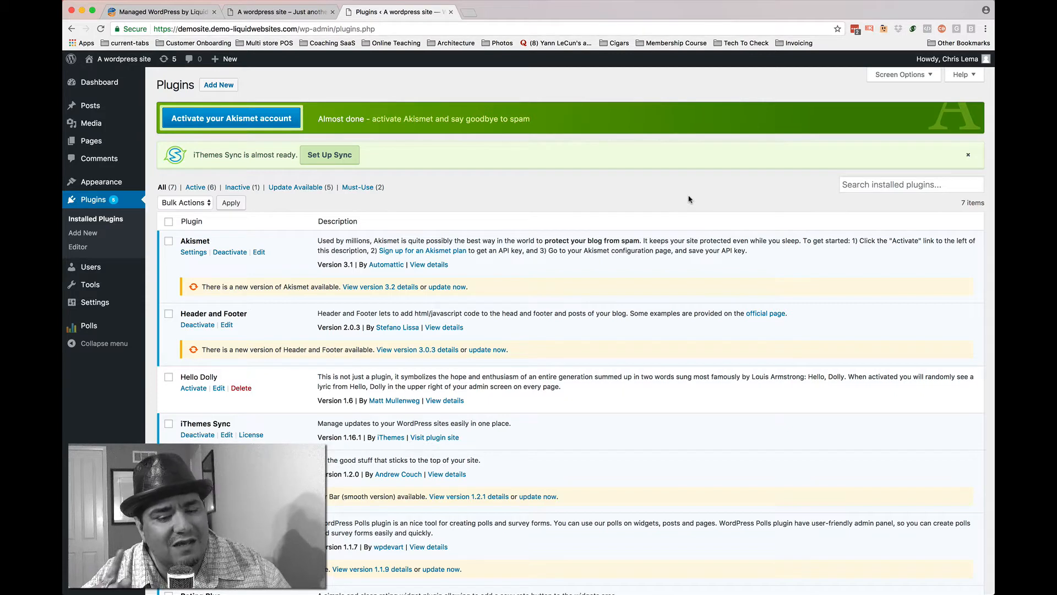
mouse_move(543, 207)
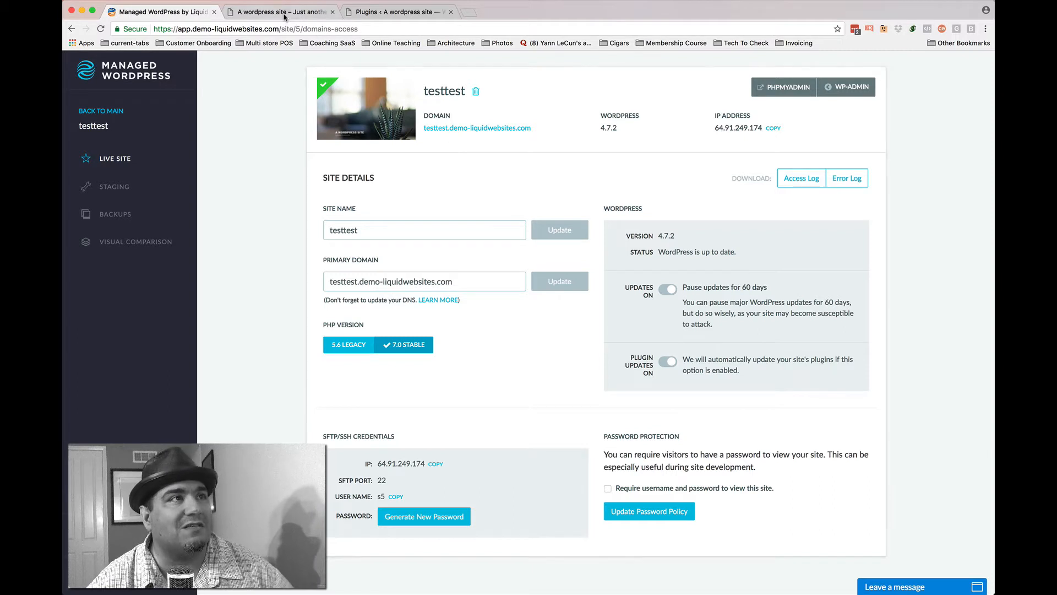
Step: Switch to the live WordPress site's homepage in the browser
left_click(280, 11)
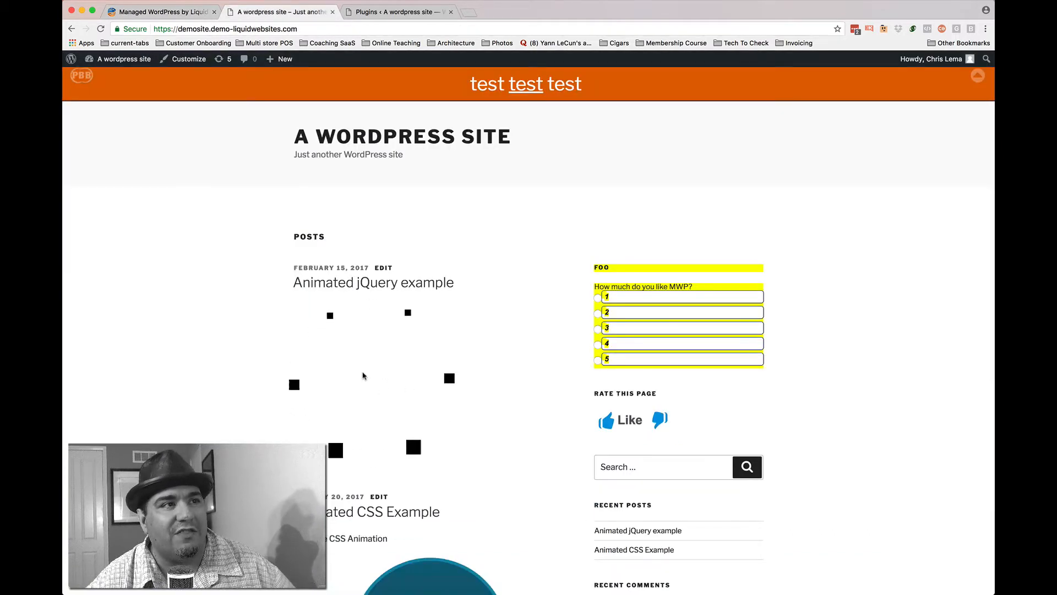
Step: Skim the homepage, then return to the testtest site details in the portal
scroll("down", 3)
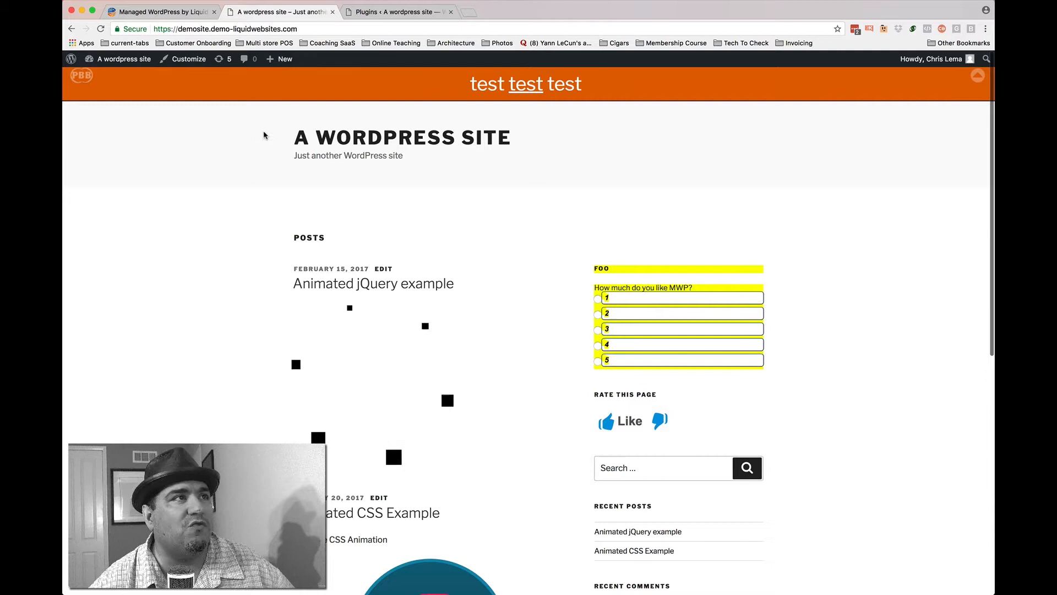
left_click(160, 11)
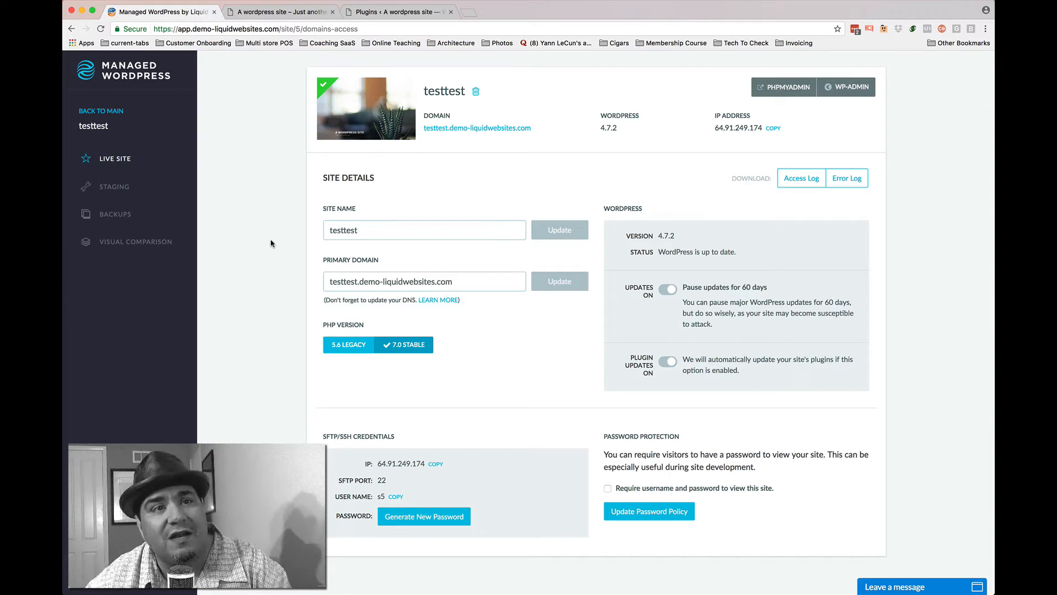
mouse_move(225, 66)
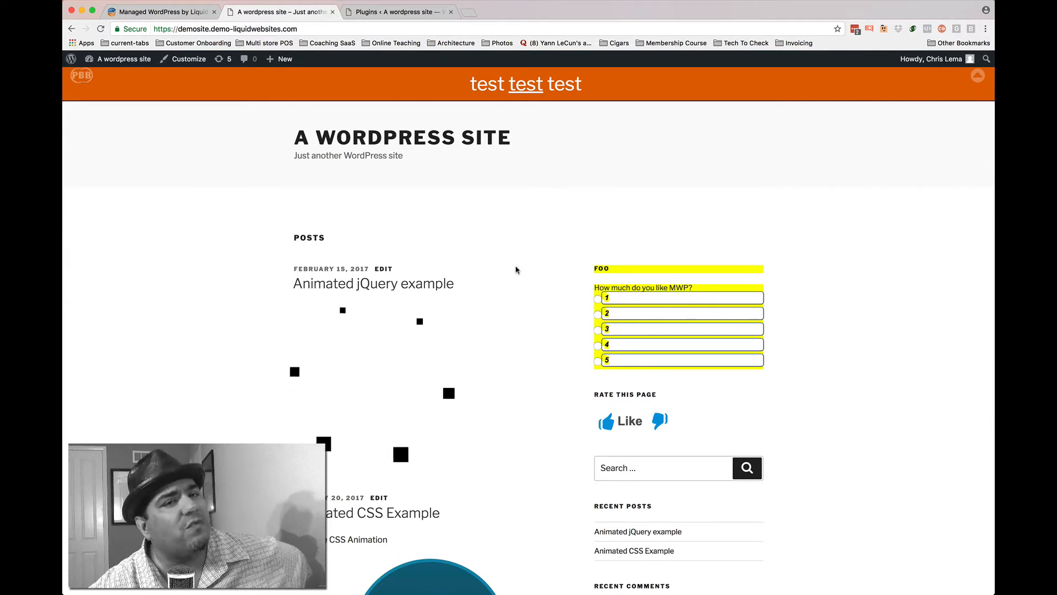
Step: Review the plugins awaiting updates, then return to the portal's testtest site details
left_click(162, 11)
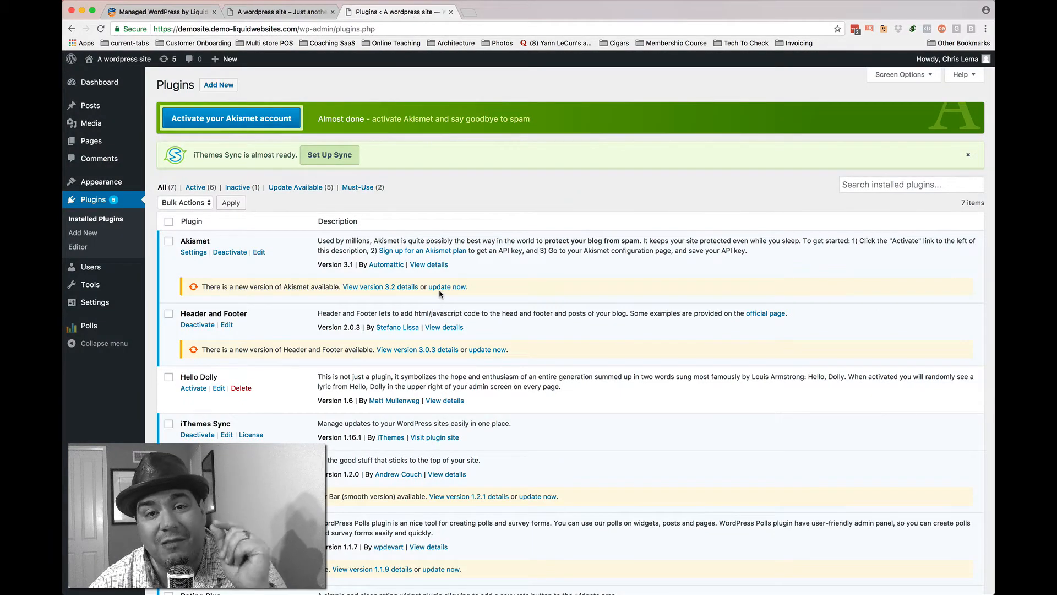
left_click(162, 11)
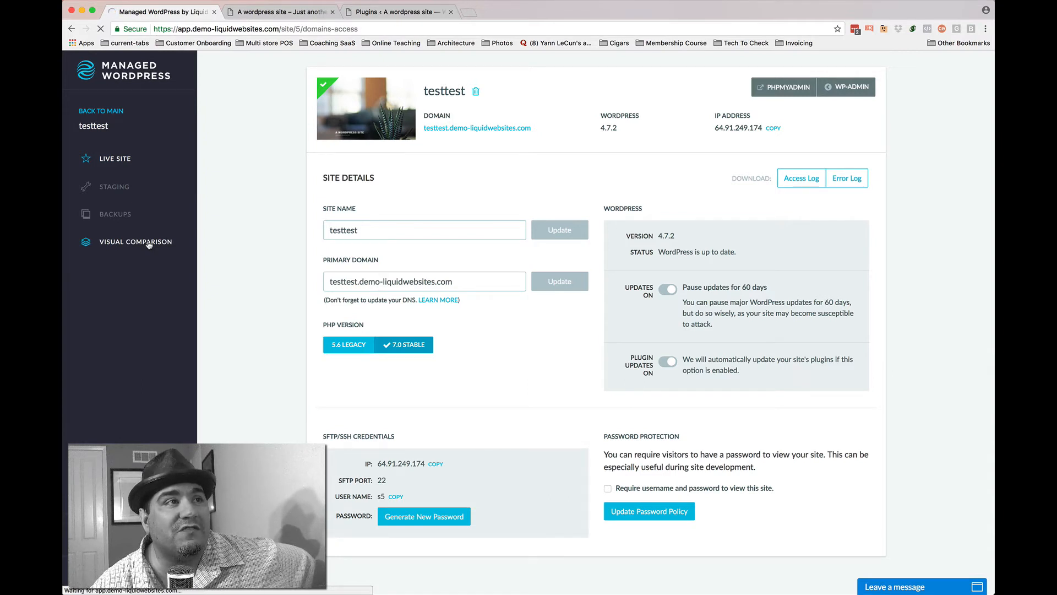
Step: View the Visual Comparison results, including Post and Archive screenshots for Rating-Plus
left_click(136, 241)
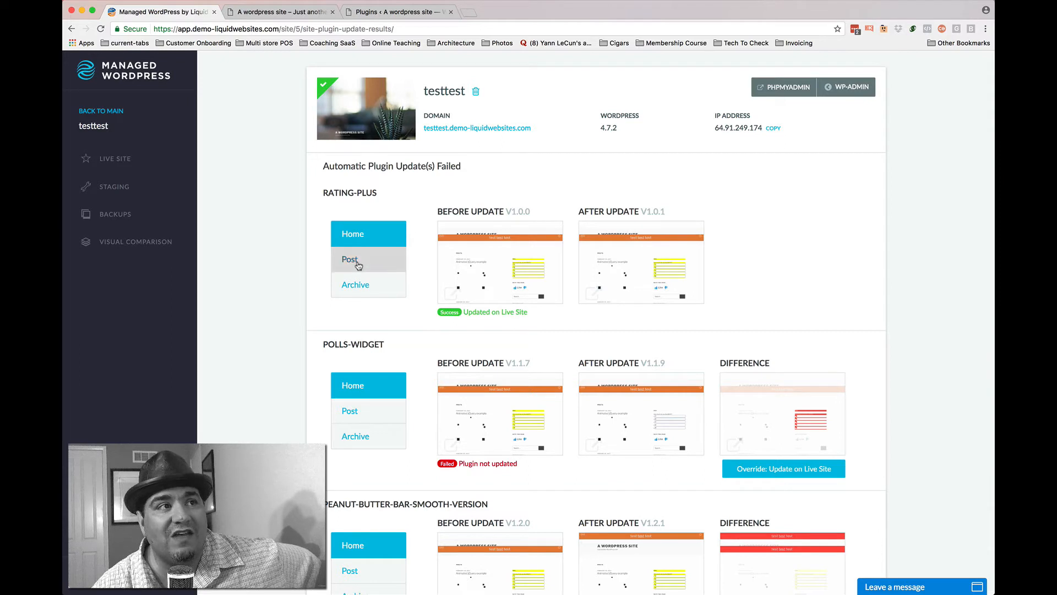
left_click(368, 258)
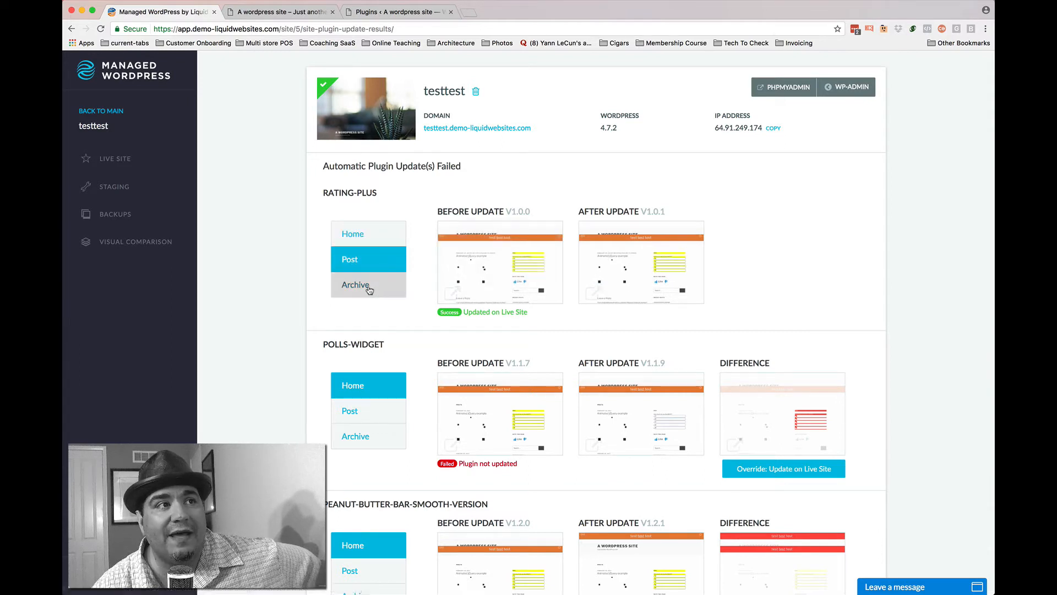
left_click(353, 233)
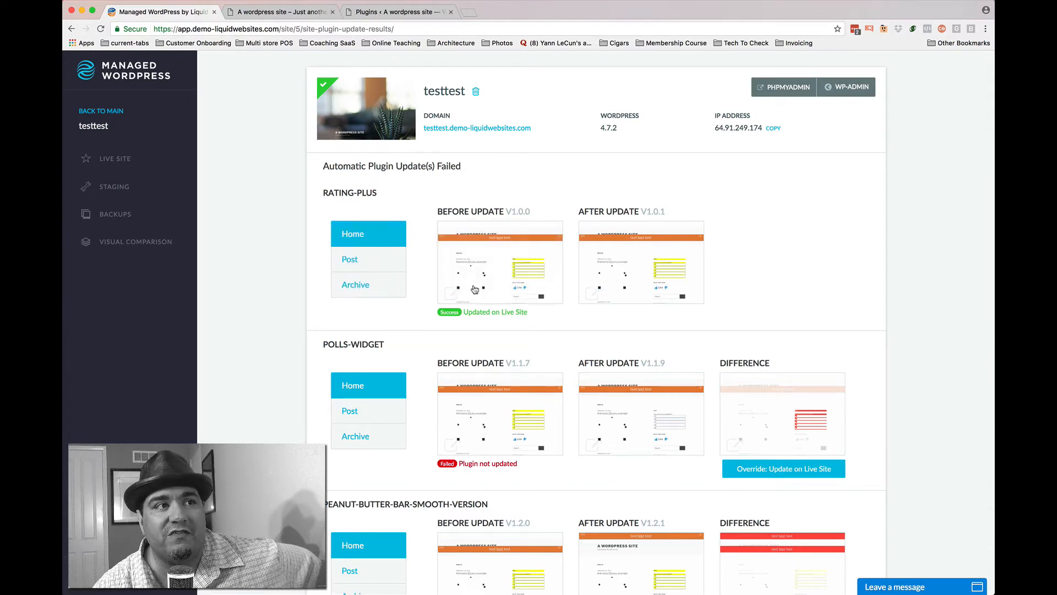
scroll("down", 3)
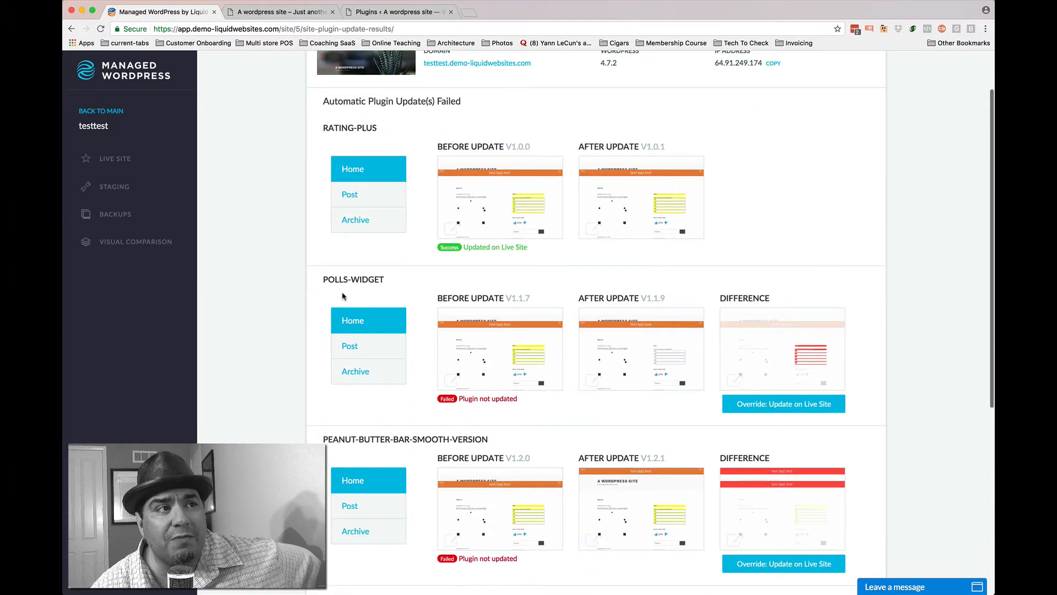
mouse_move(493, 361)
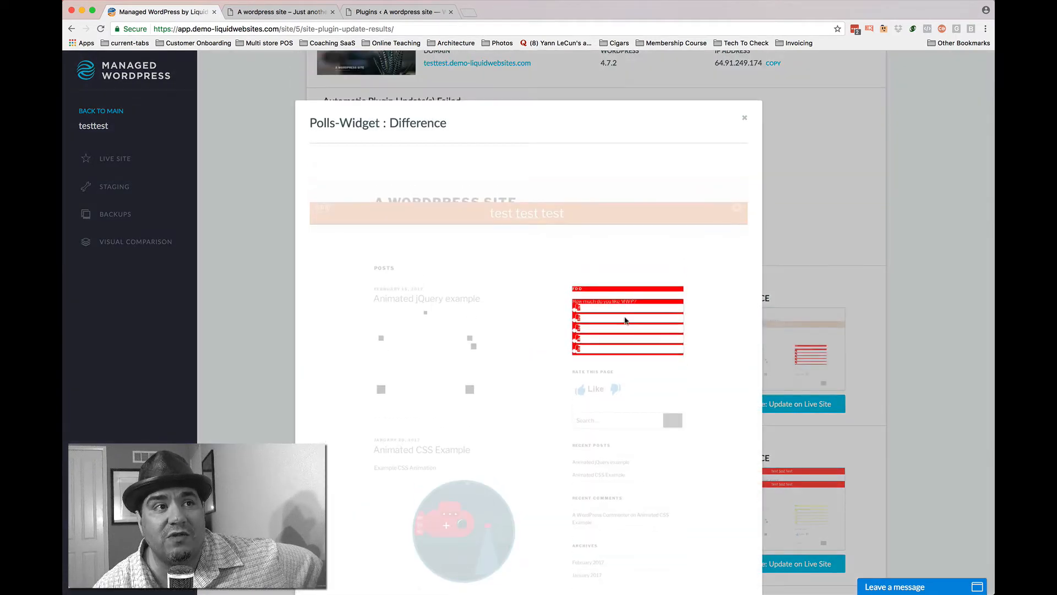
mouse_move(795, 265)
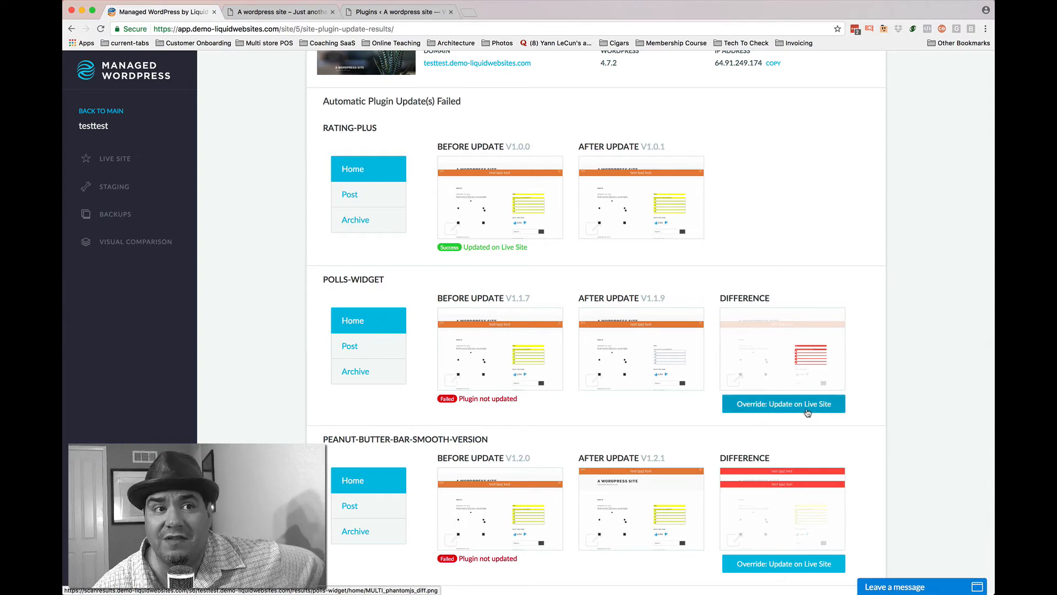
mouse_move(784, 380)
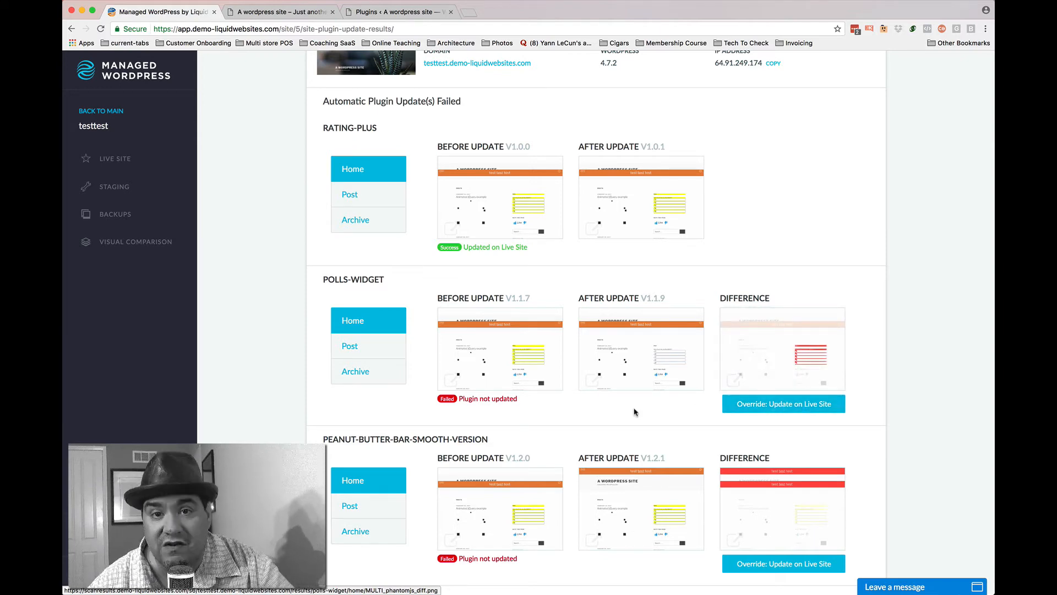
scroll("down", 3)
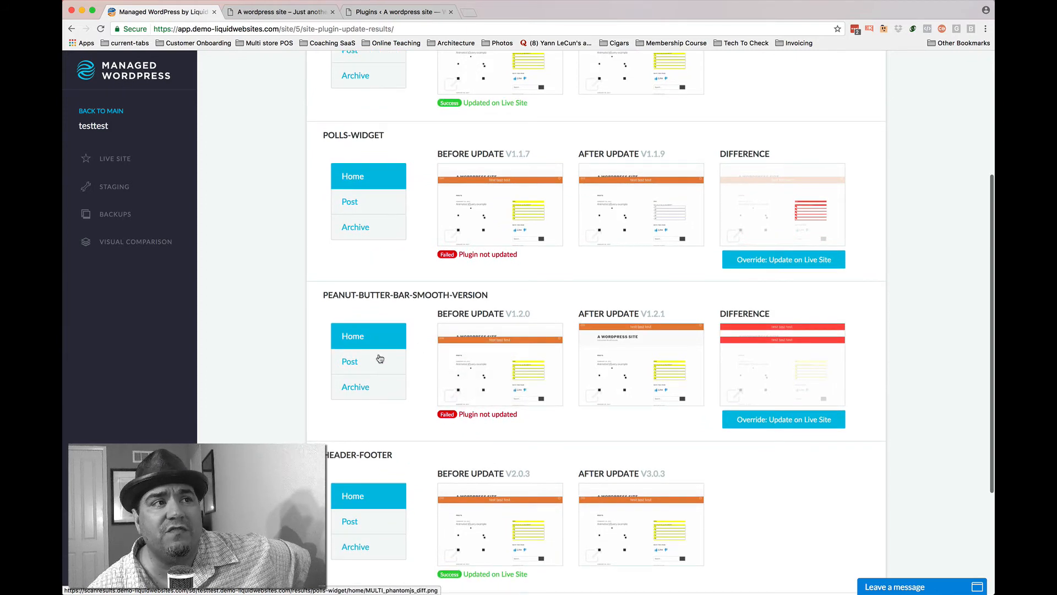
left_click(356, 387)
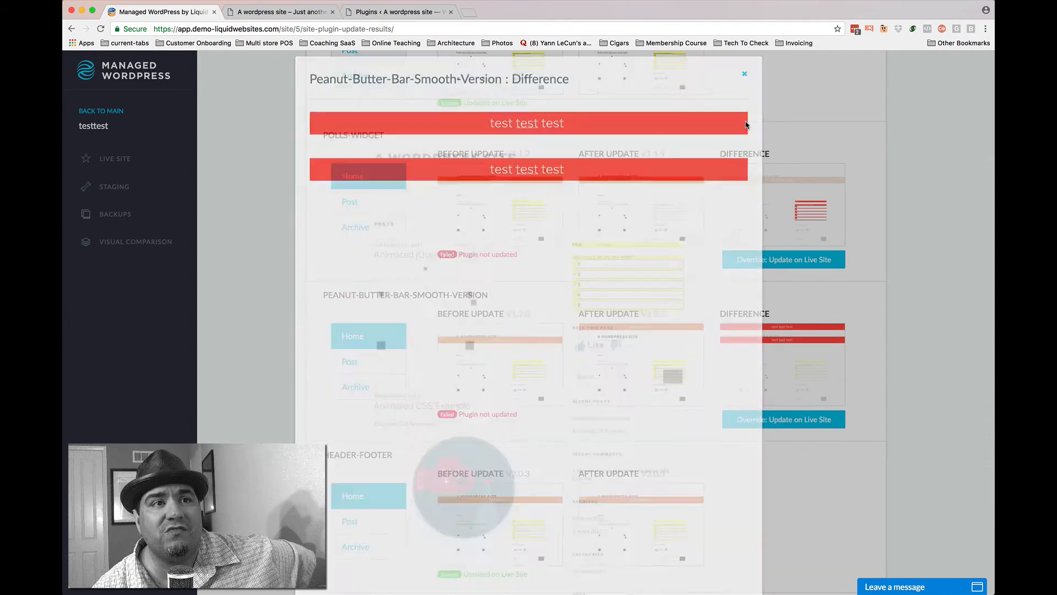
left_click(745, 73)
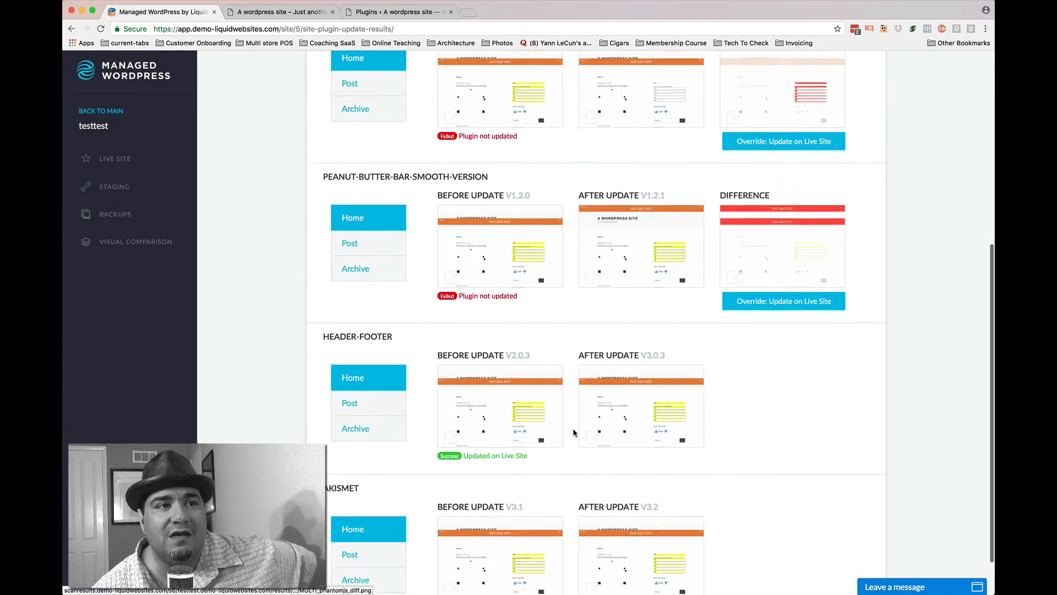
scroll("down", 3)
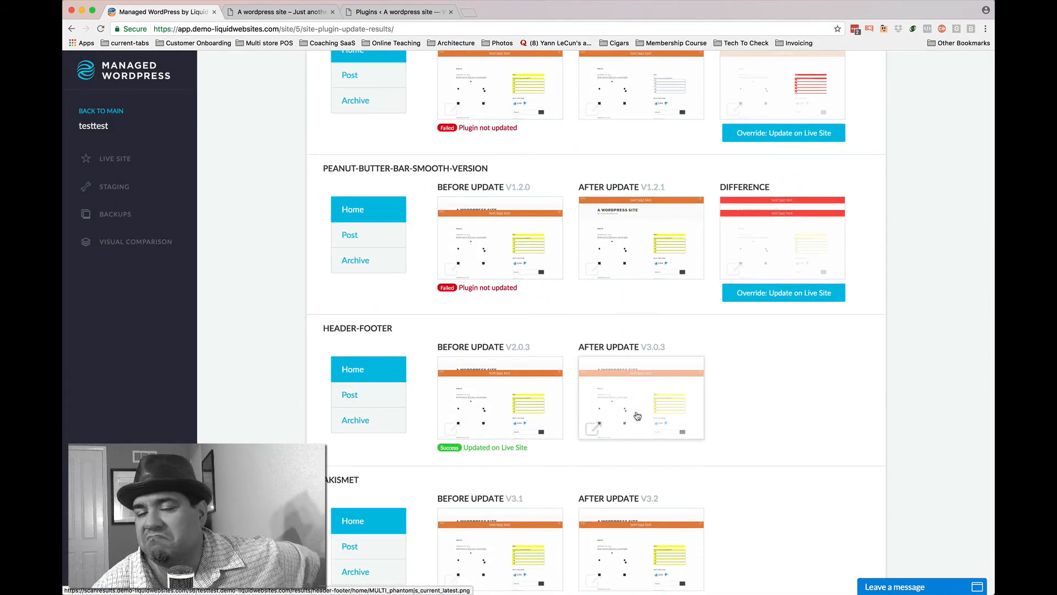
scroll("down", 3)
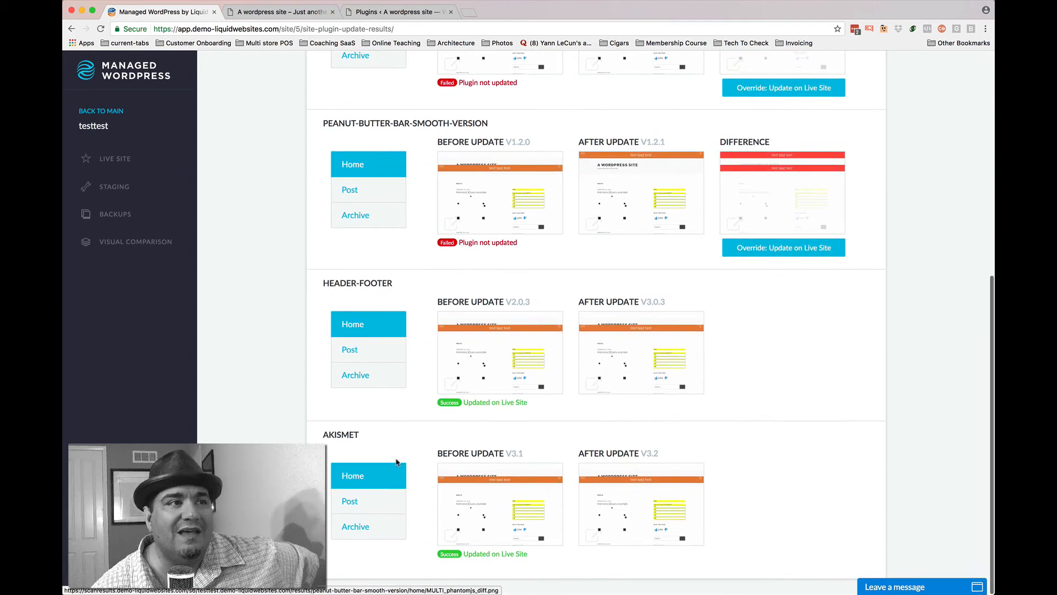